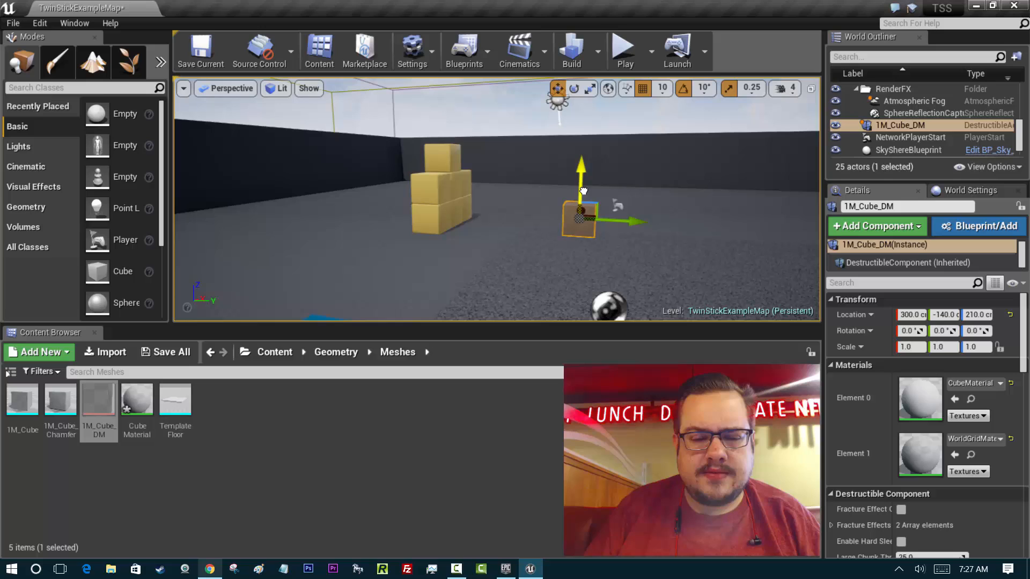
# - Start a Play-in-Editor session to test the destructible 1M_Cube_DM cube in the level
pyautogui.click(626, 45)
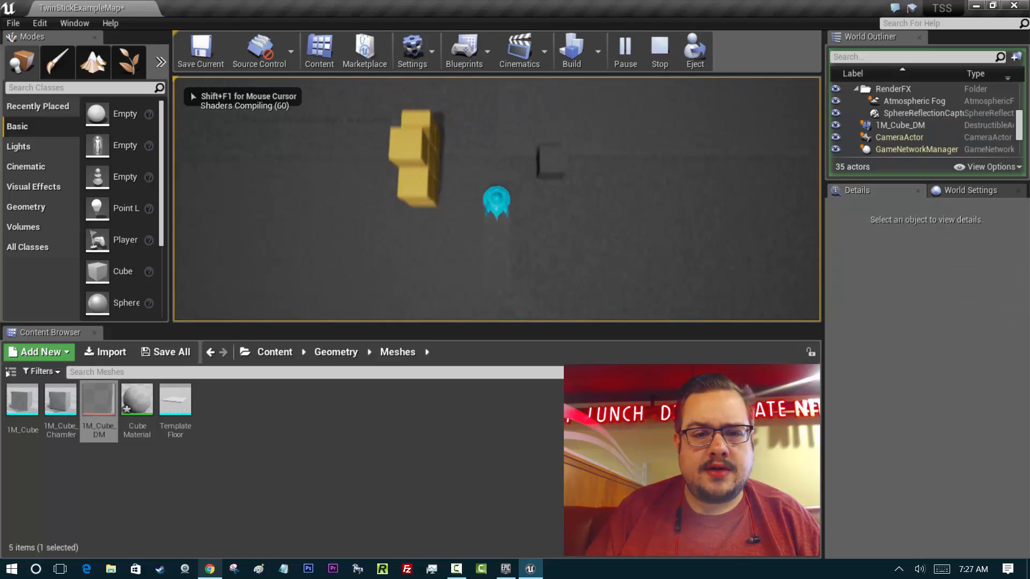